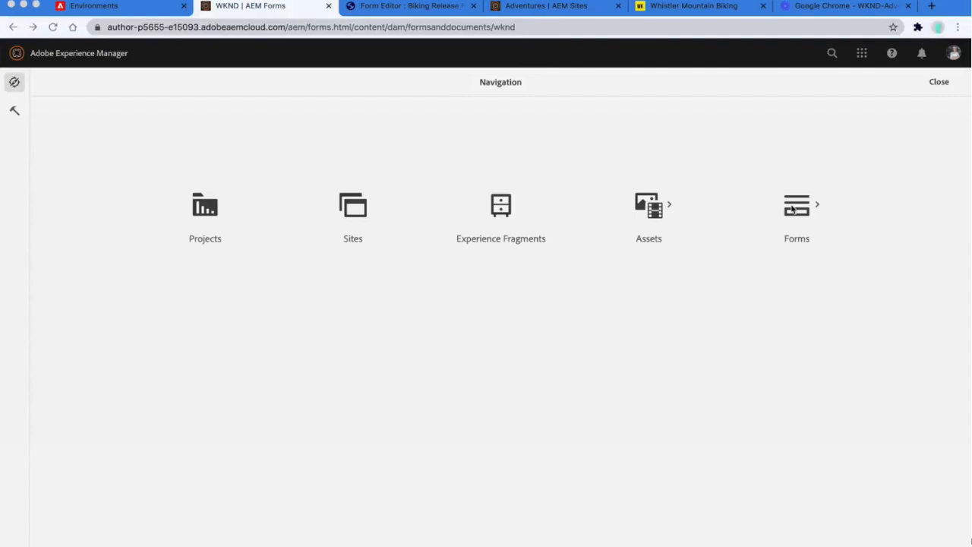
Navigate to Forms & Documents, enter the WKND-Adventures folder and select Biking_Pre_Trip 2.pdf.
left_click(795, 205)
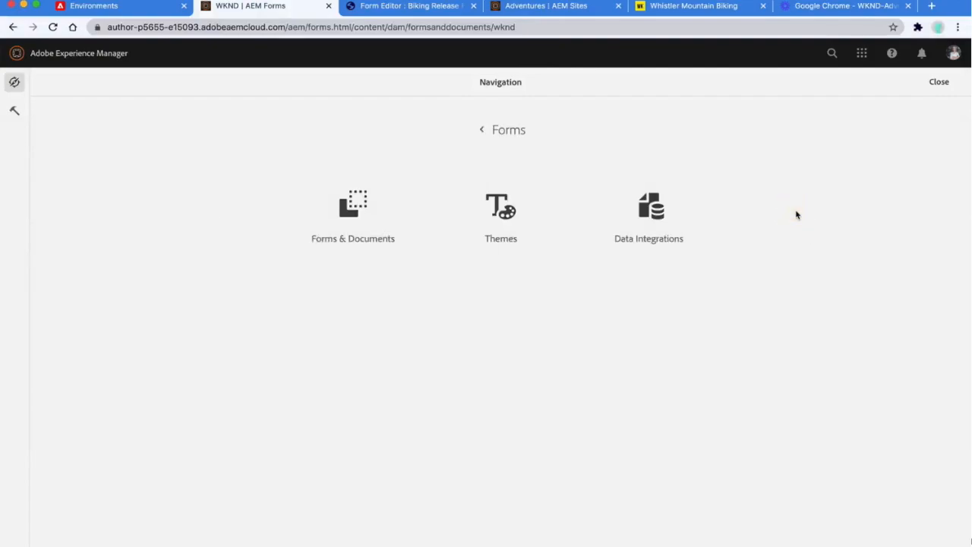
left_click(353, 210)
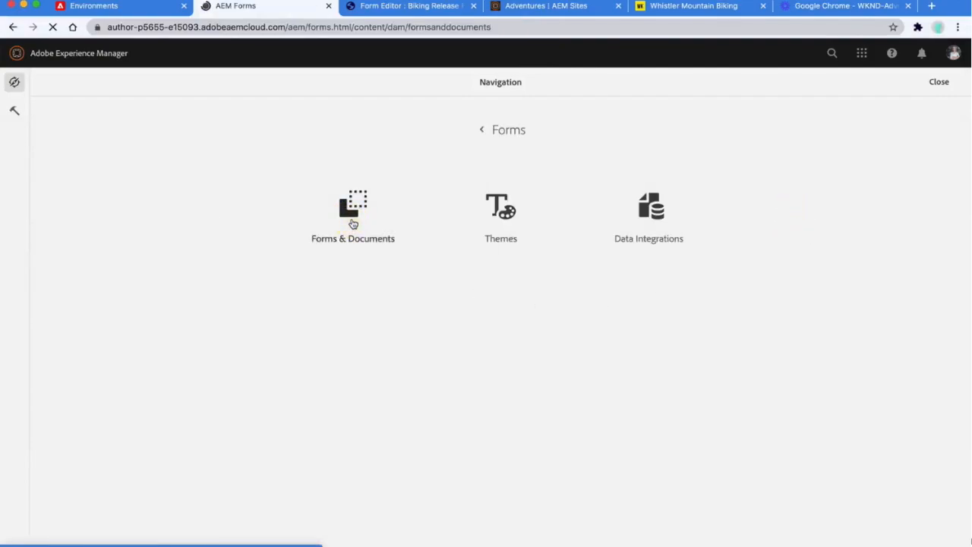
left_click(352, 215)
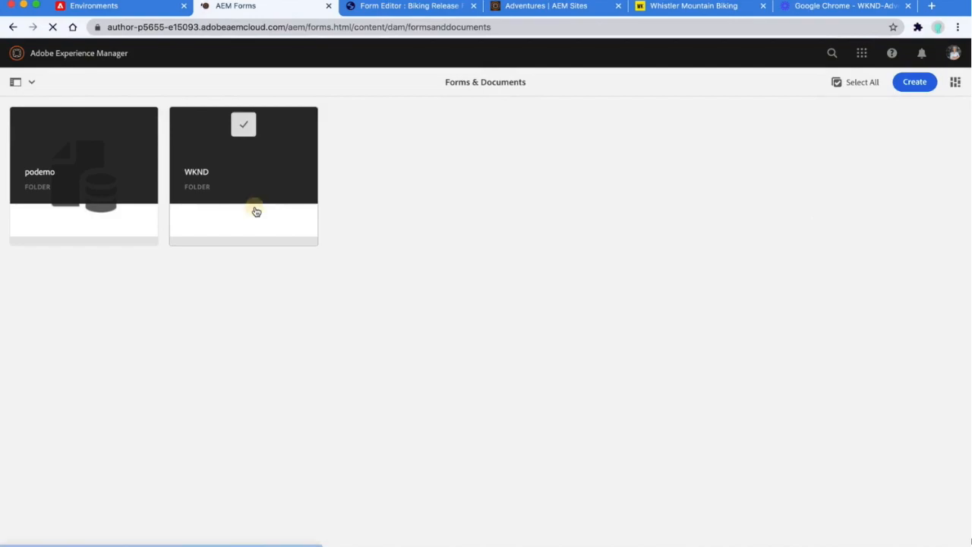
double_click(243, 155)
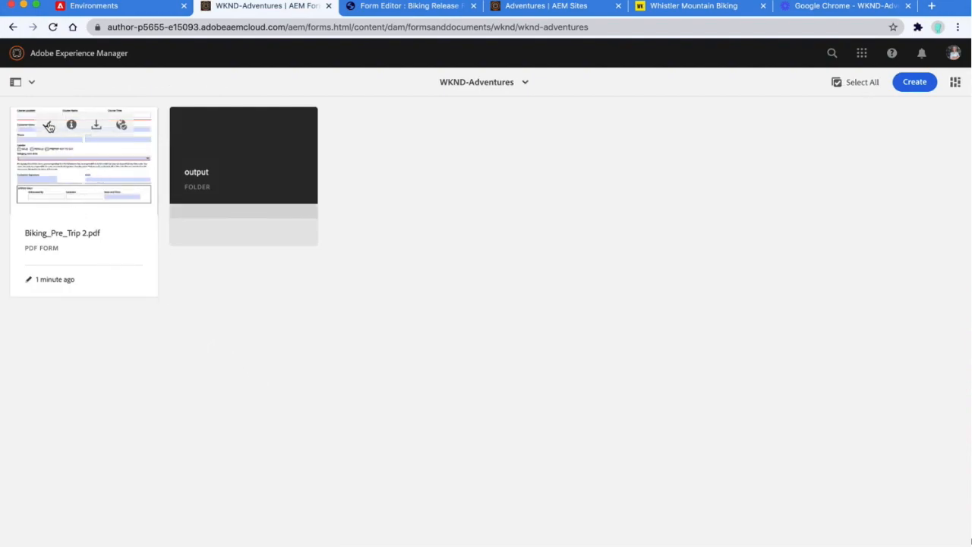
left_click(31, 127)
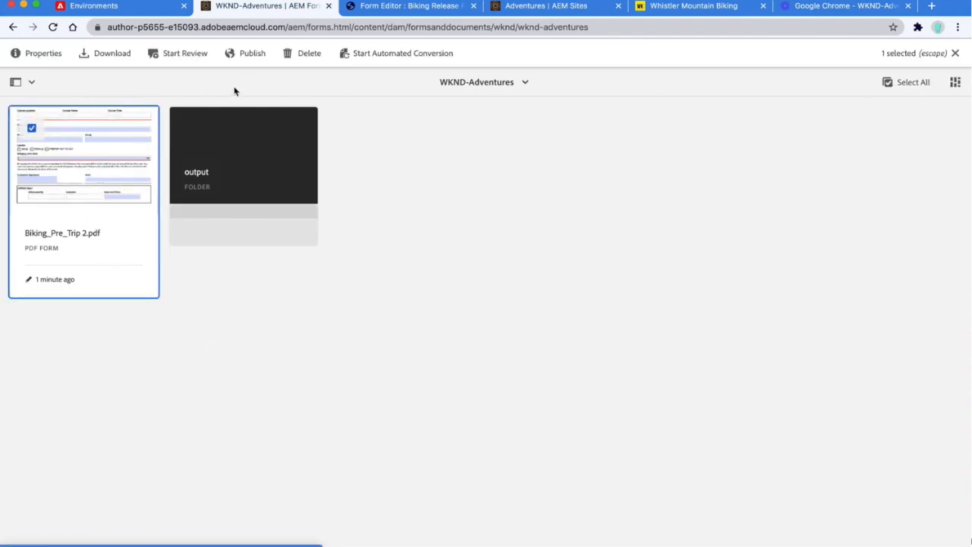
Start automated conversion of the PDF using the AFCS-Prod-New cloud configuration.
left_click(403, 53)
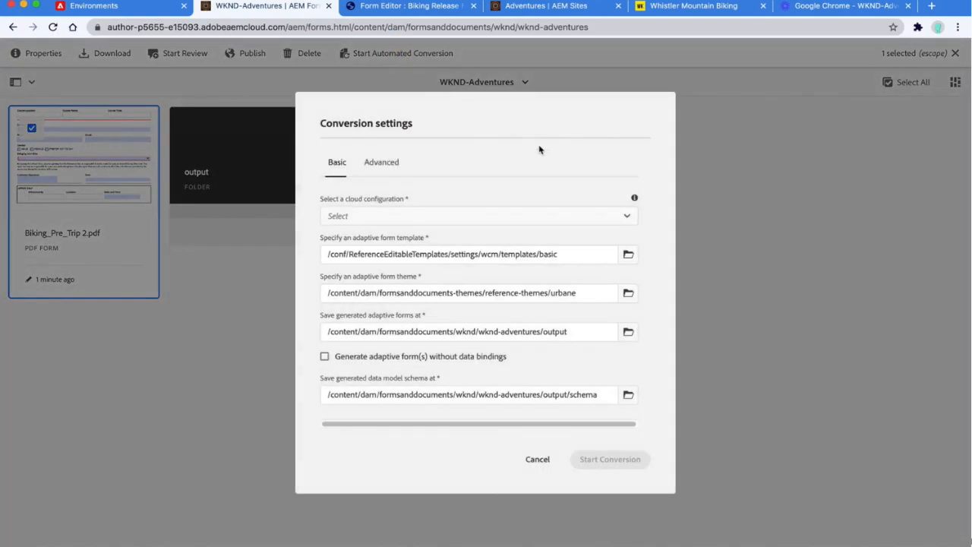
left_click(478, 216)
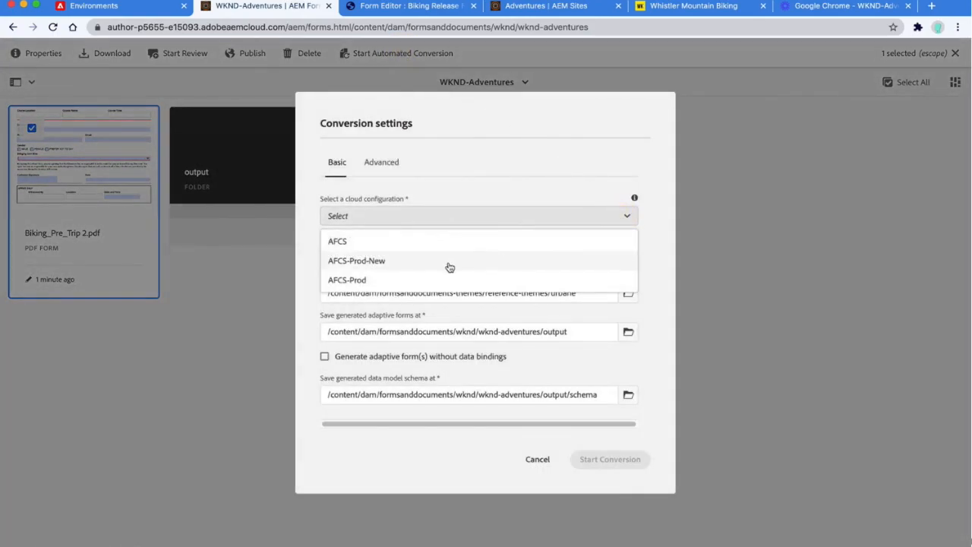
left_click(355, 261)
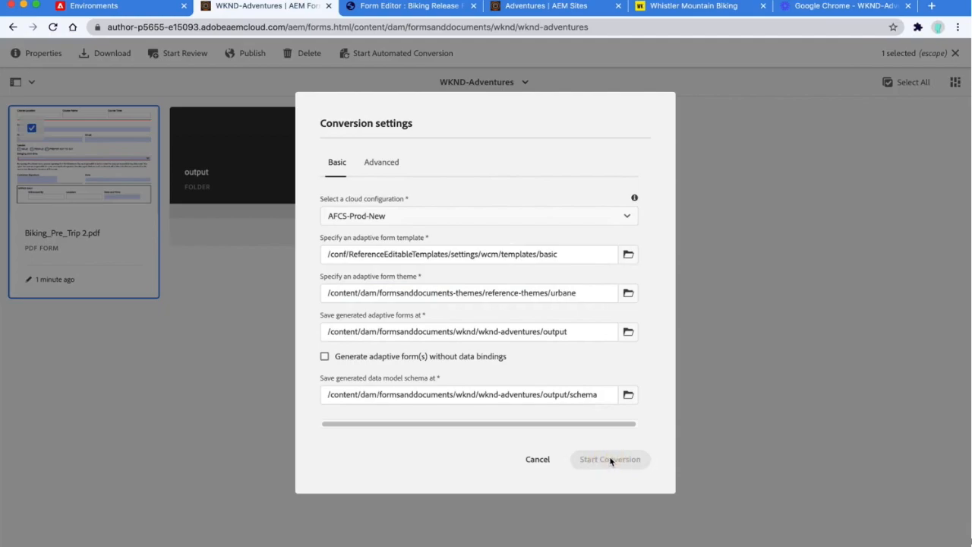
left_click(610, 459)
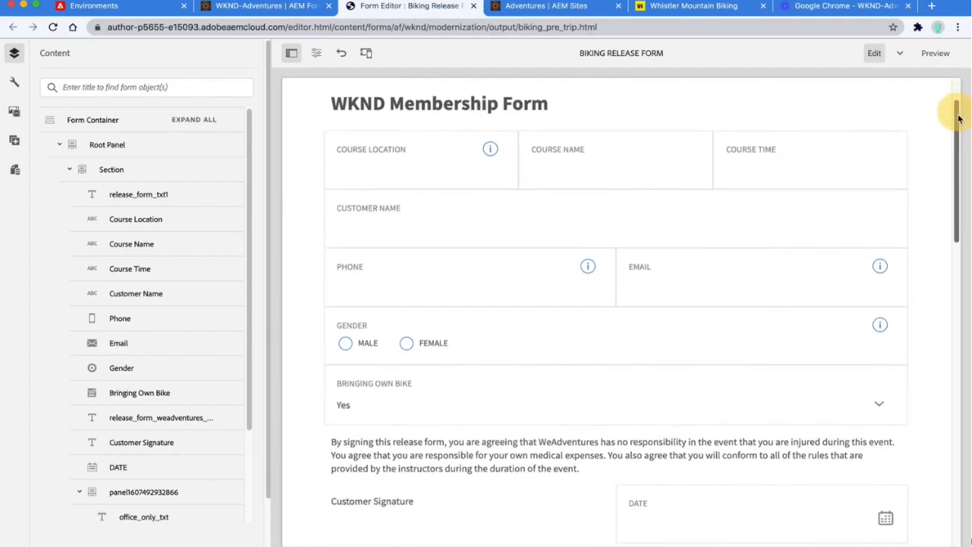
Scroll through the converted WKND Membership Form down to its Reset/Save/Submit buttons.
scroll("down", 3)
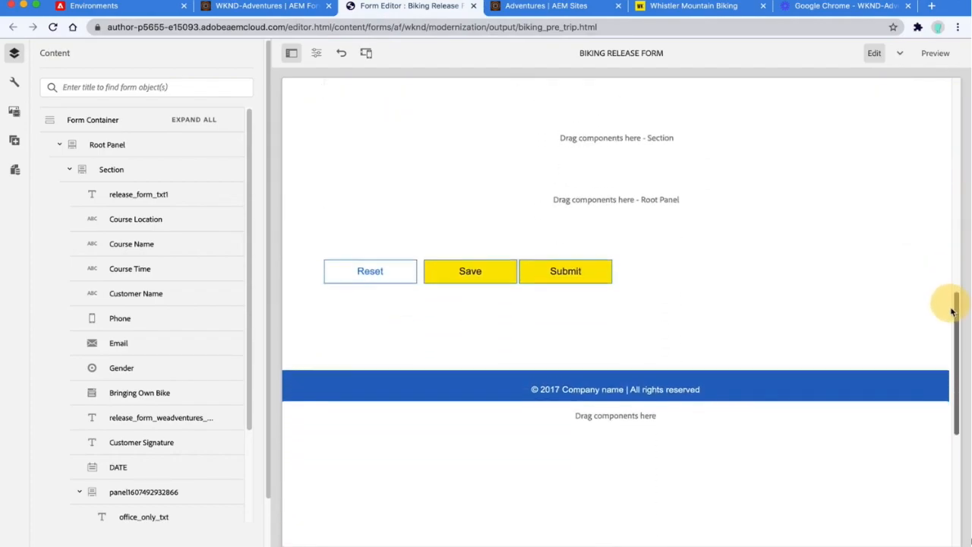
scroll("down", 3)
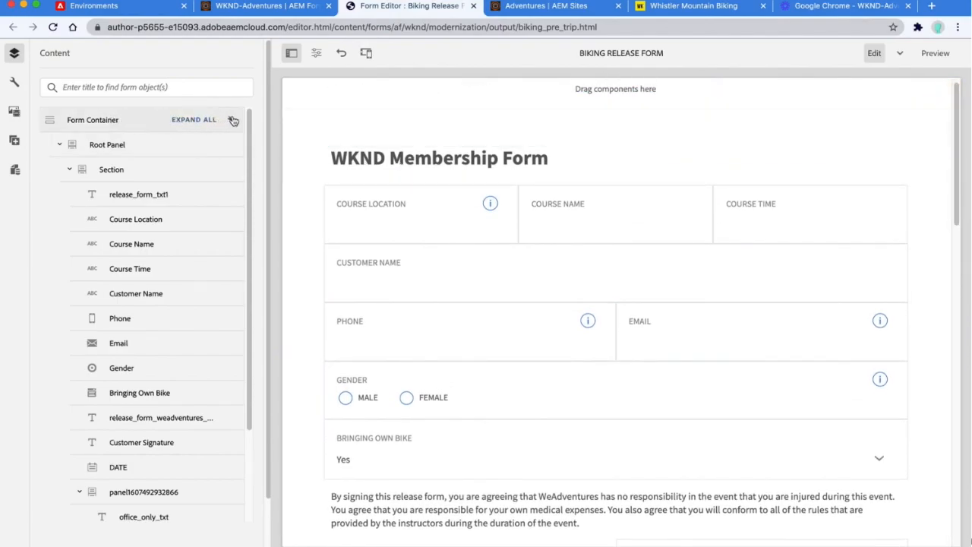
Set the Form Container's Adaptive Form Theme to Tranquil and save the properties.
left_click(13, 82)
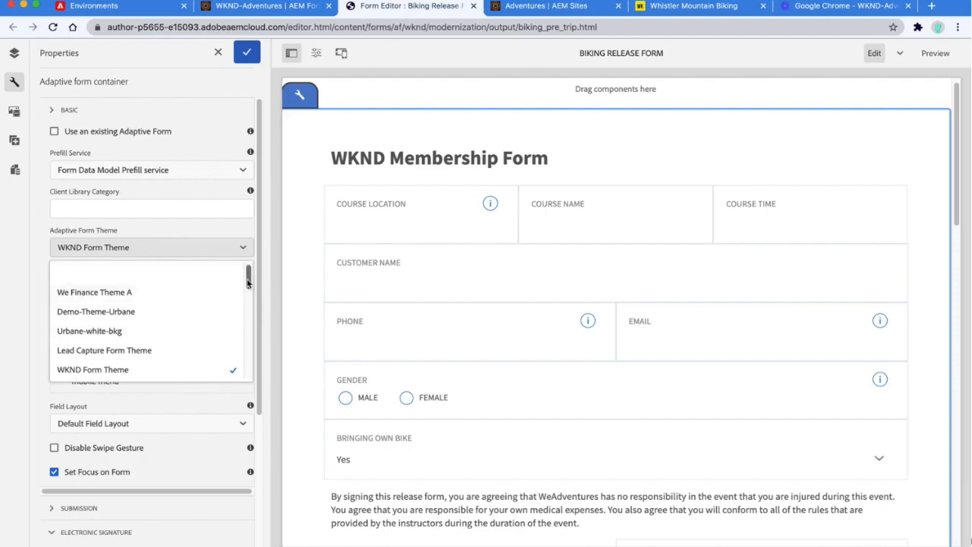
scroll("down", 3)
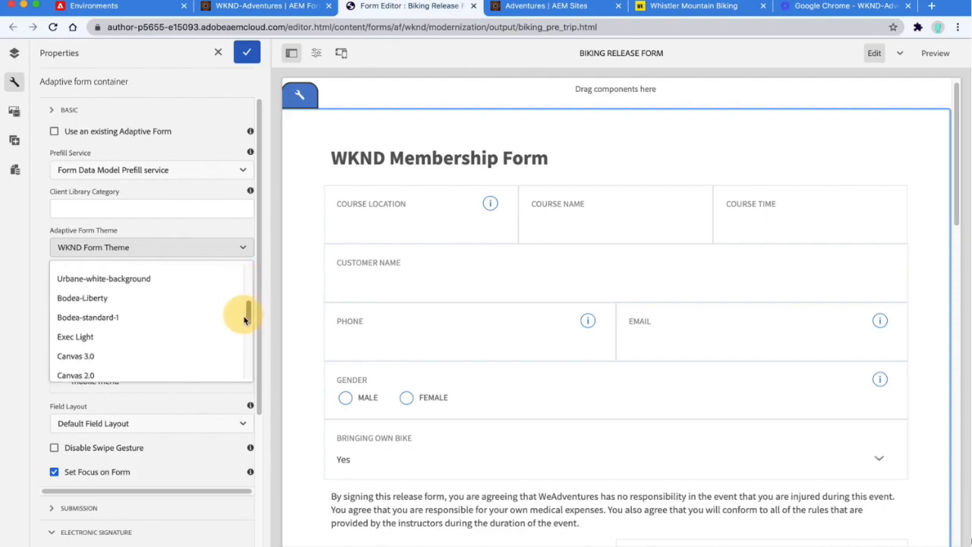
scroll("down", 3)
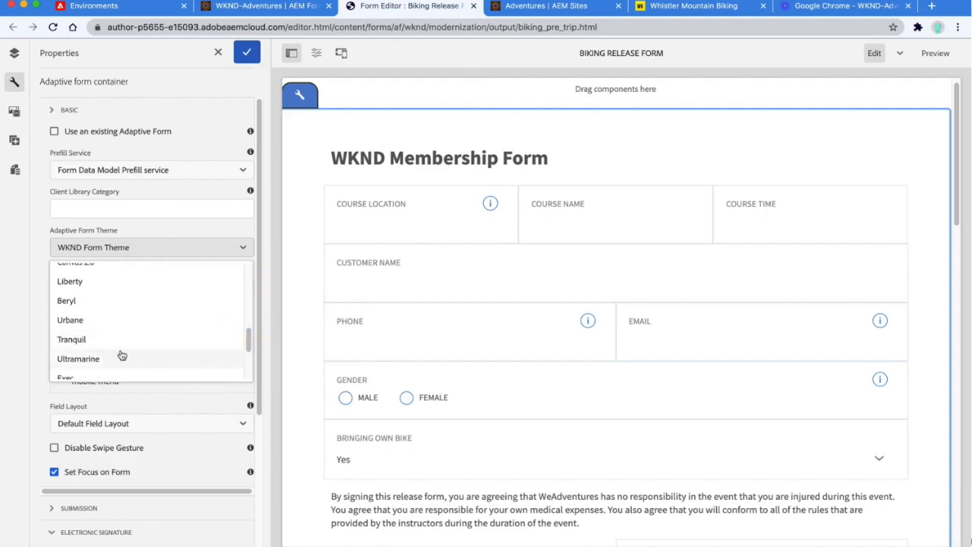
left_click(71, 338)
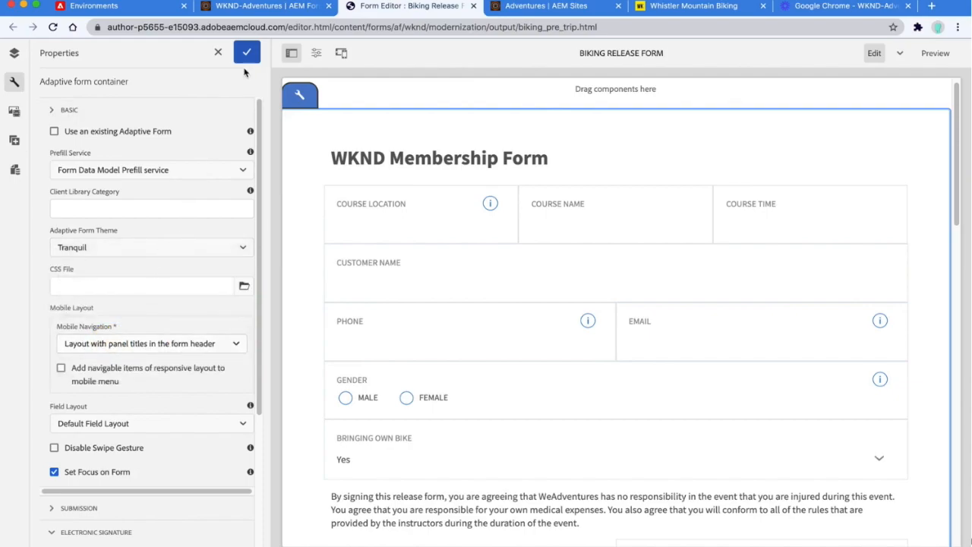
left_click(246, 52)
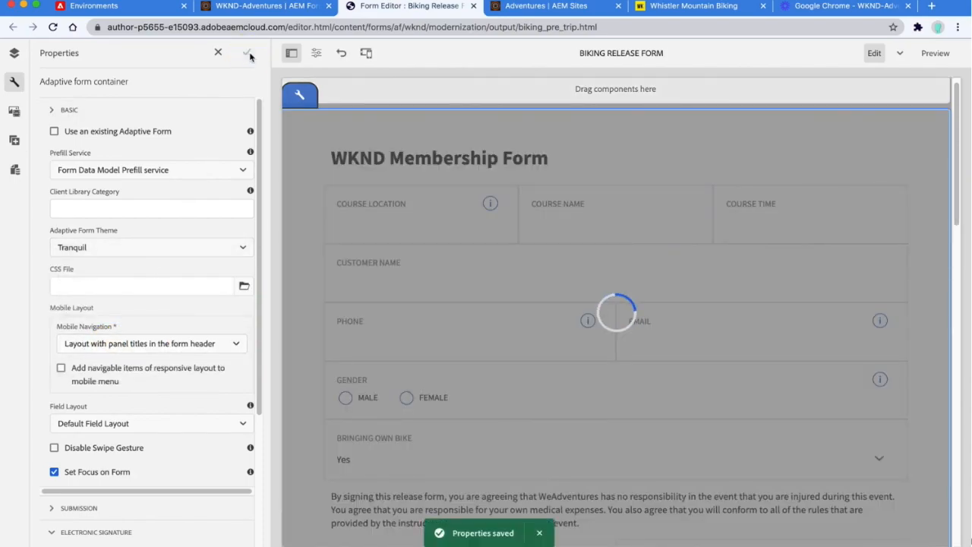